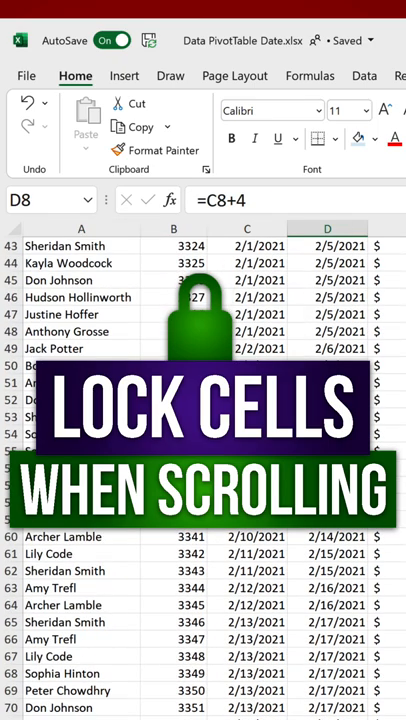
# Step: Select cell A3 below the headers so rows 1 and 2 can be frozen
pyautogui.scroll(-3)
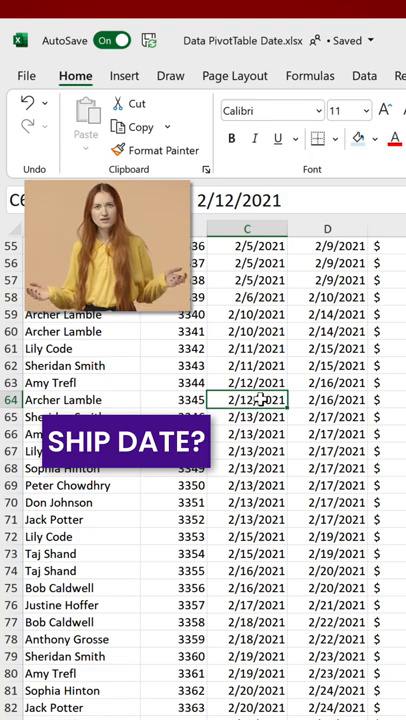
pyautogui.click(328, 400)
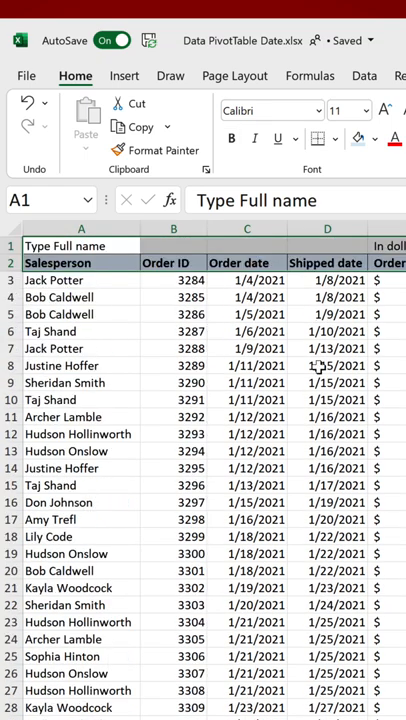
pyautogui.click(56, 280)
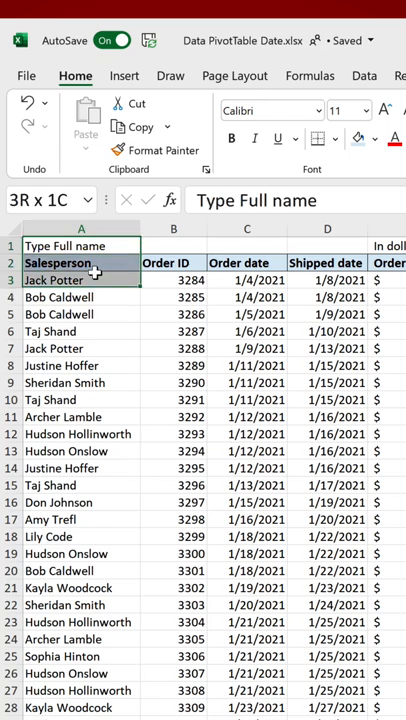
pyautogui.click(56, 280)
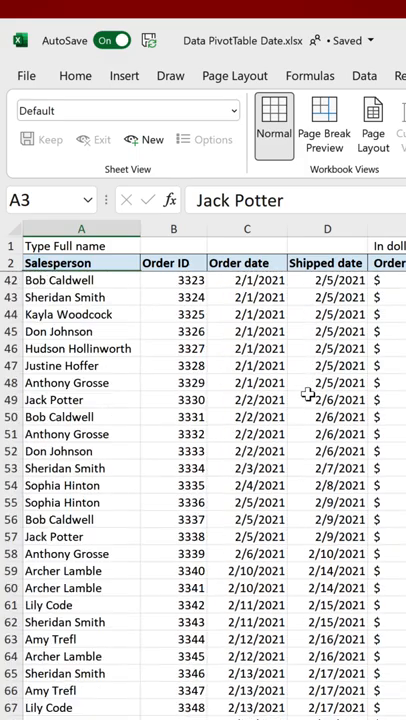
pyautogui.scroll(-3)
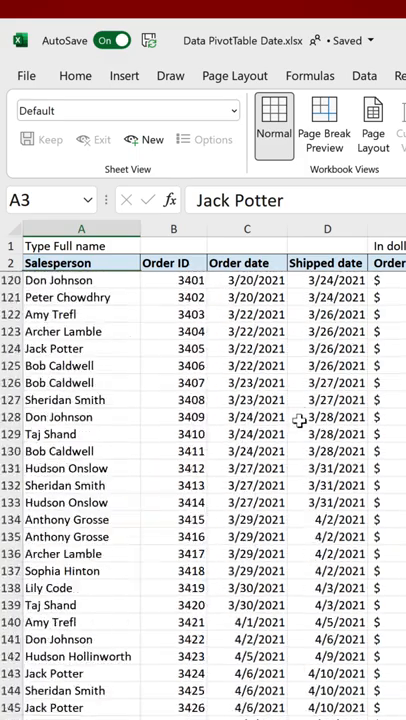
pyautogui.scroll(-3)
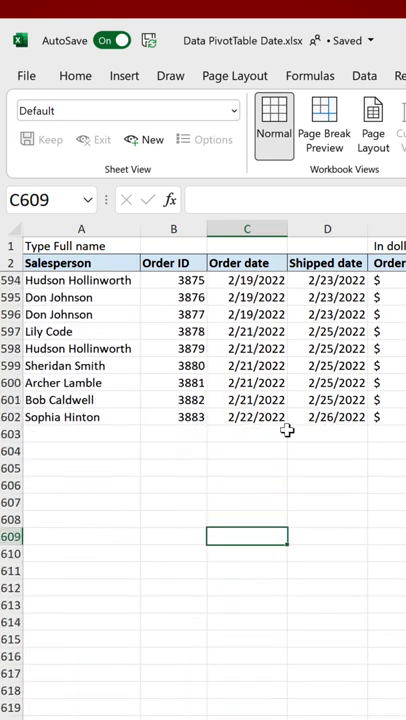
pyautogui.click(246, 432)
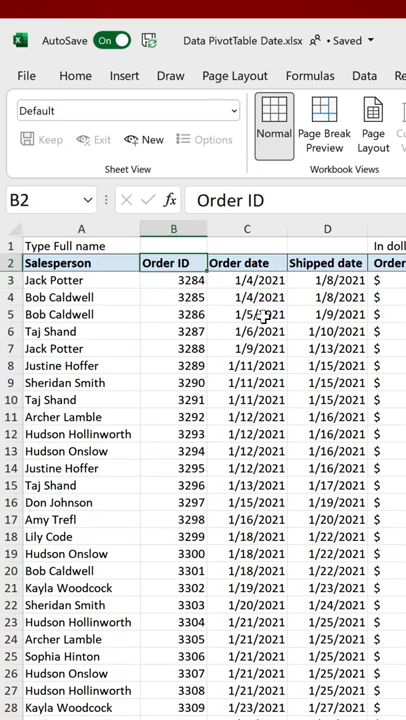
# Step: Apply Freeze Panes from cell B3, locking rows 1-2 and the Salesperson column A
pyautogui.click(212, 128)
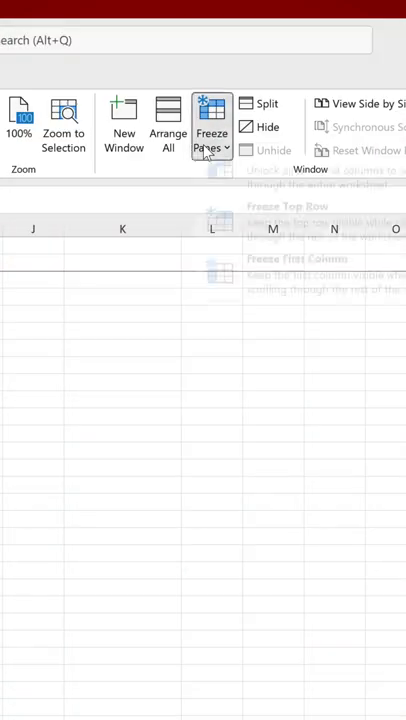
pyautogui.click(212, 120)
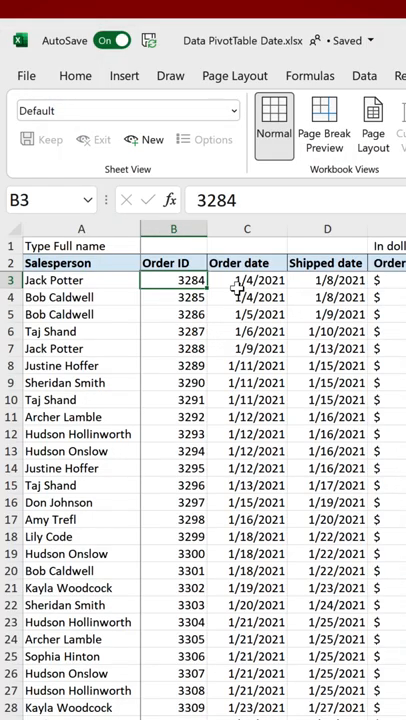
pyautogui.click(246, 280)
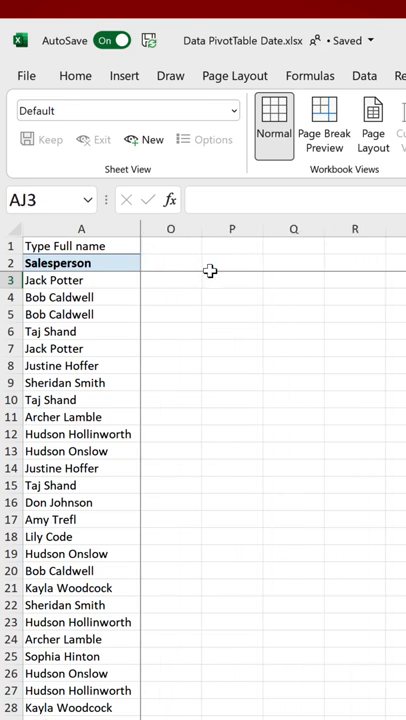
pyautogui.click(80, 280)
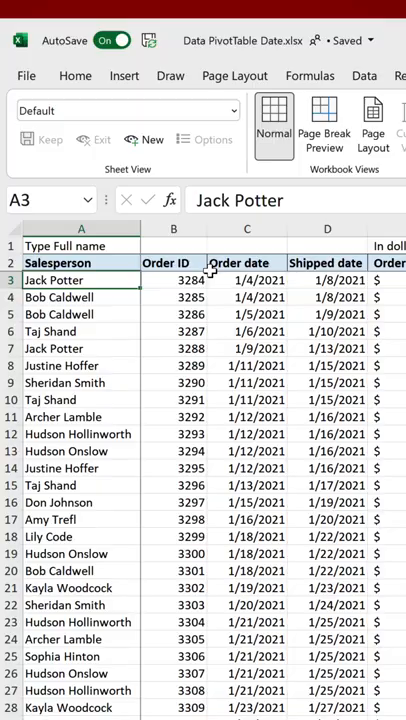